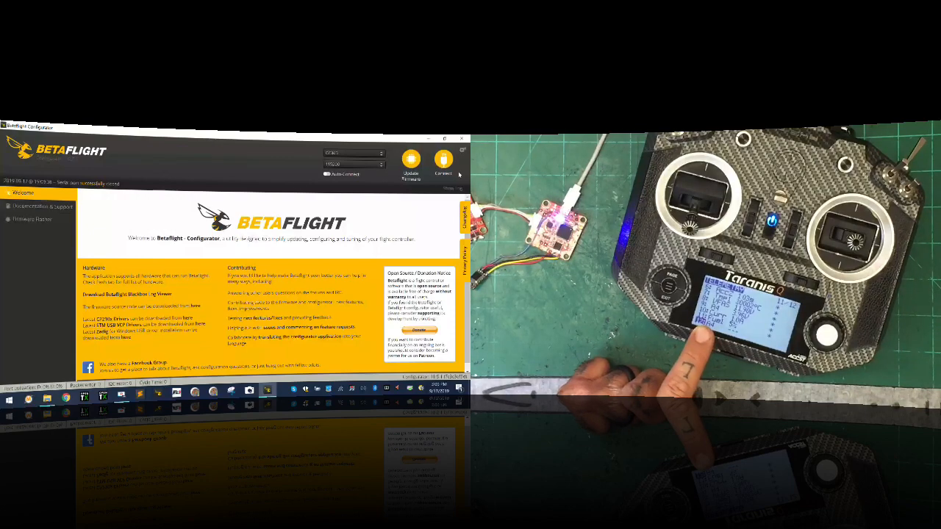
Connect to the flight controller and bring up the CLI with the board's settings output
{"action": "left_click", "coordinate": [442, 161]}
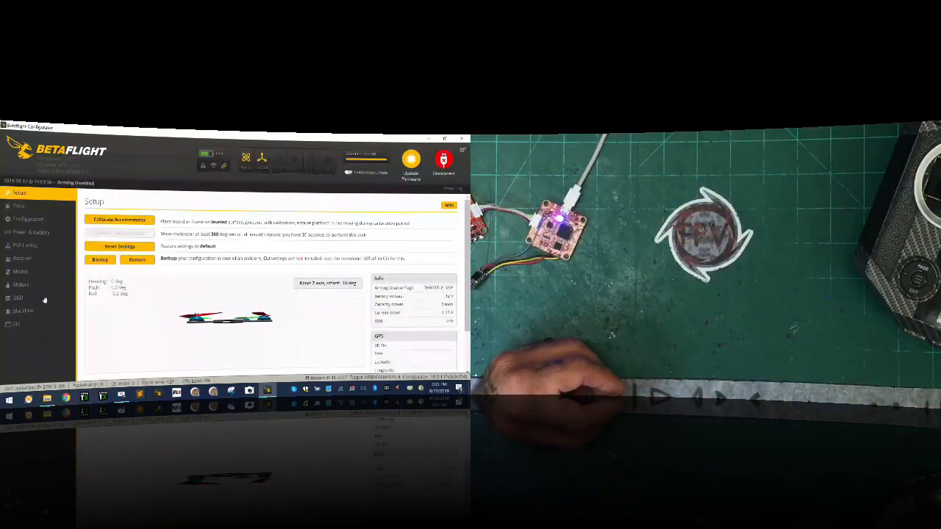
{"action": "left_click", "coordinate": [14, 324]}
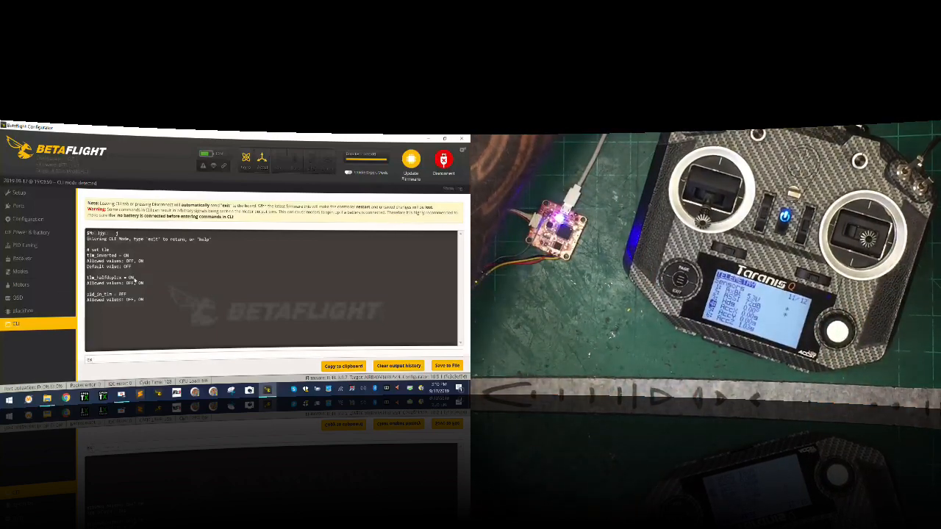
Exit the CLI so the board reboots and drops back to the welcome page
{"action": "left_click", "coordinate": [443, 159]}
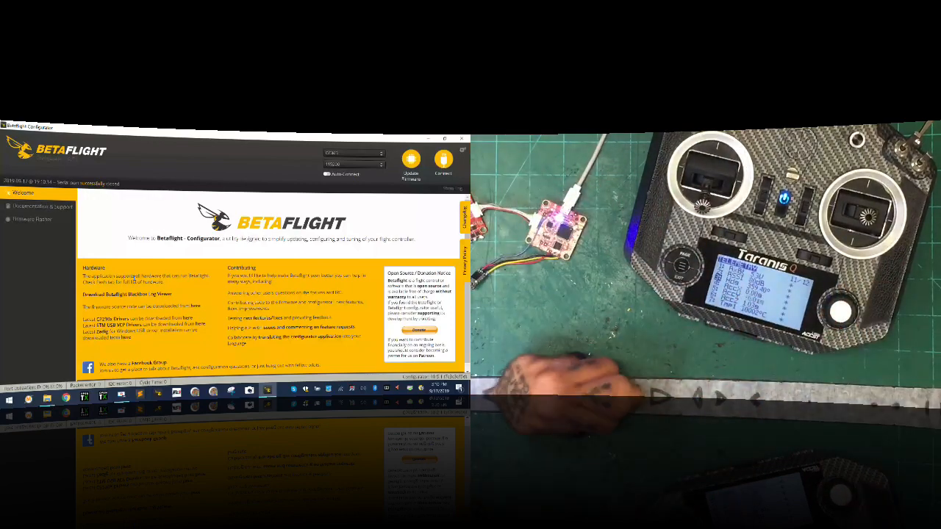
Reconnect and enter the 'set rssi_channel' command in the CLI
{"action": "left_click", "coordinate": [441, 160]}
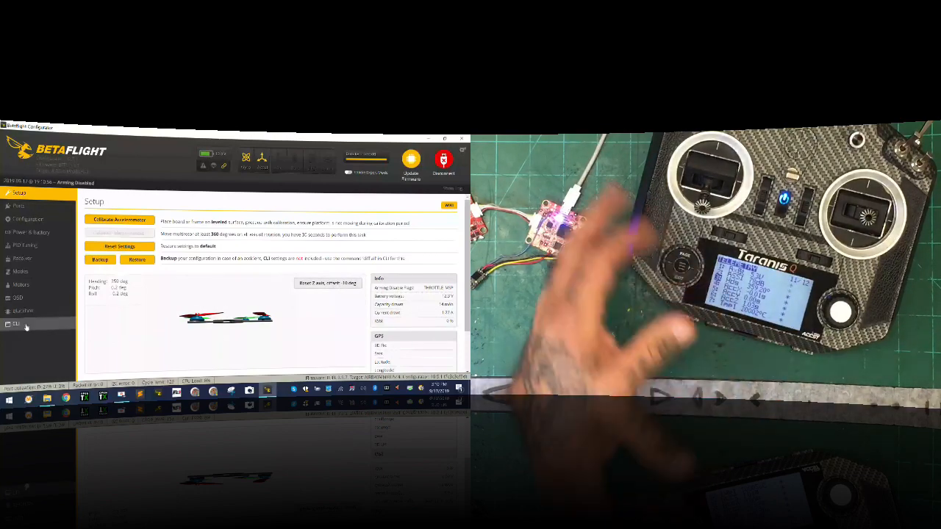
{"action": "left_click", "coordinate": [15, 325]}
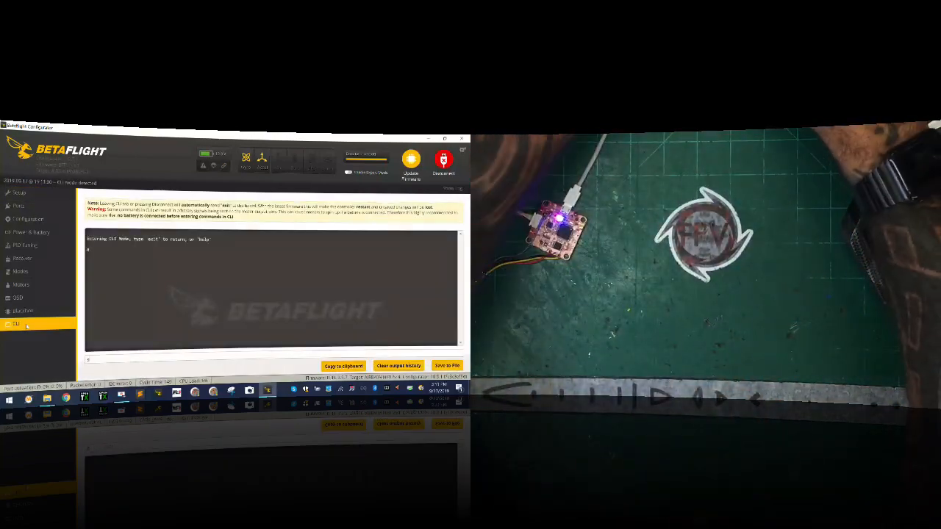
{"action": "type", "text": "set rssi_ch"}
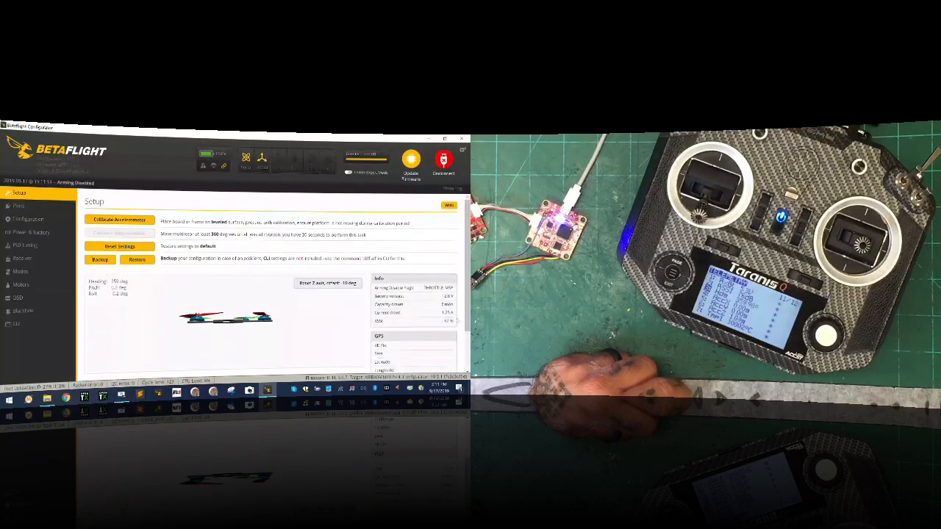
{"action": "left_click", "coordinate": [24, 259]}
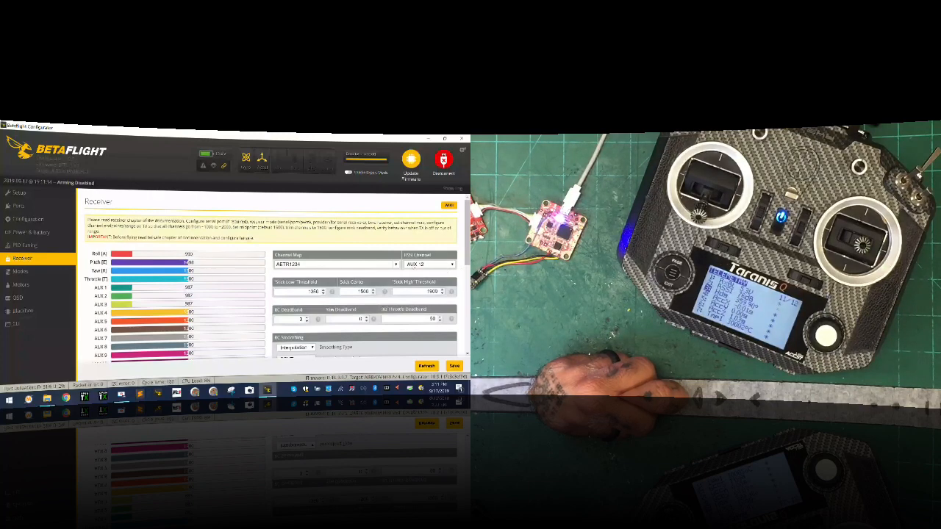
{"action": "scroll", "scroll_direction": "down", "scroll_amount": 3}
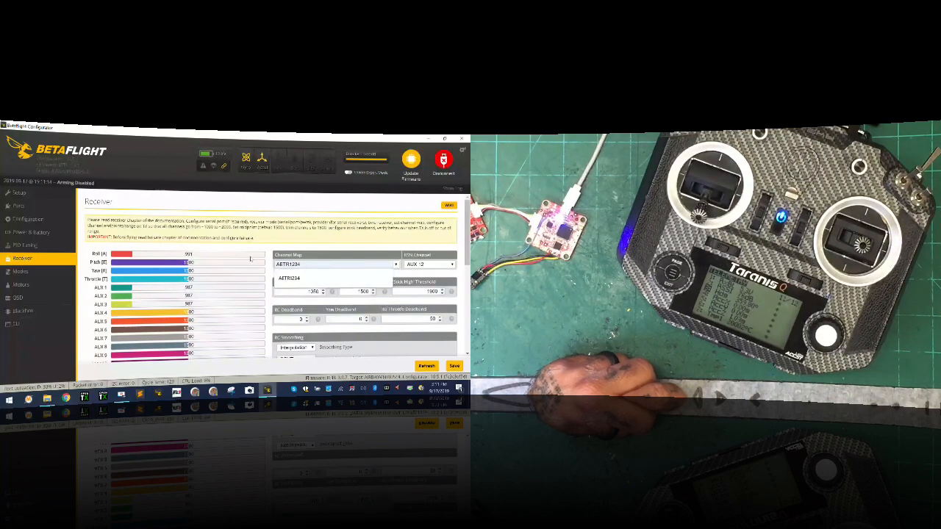
{"action": "scroll", "scroll_direction": "down", "scroll_amount": 3}
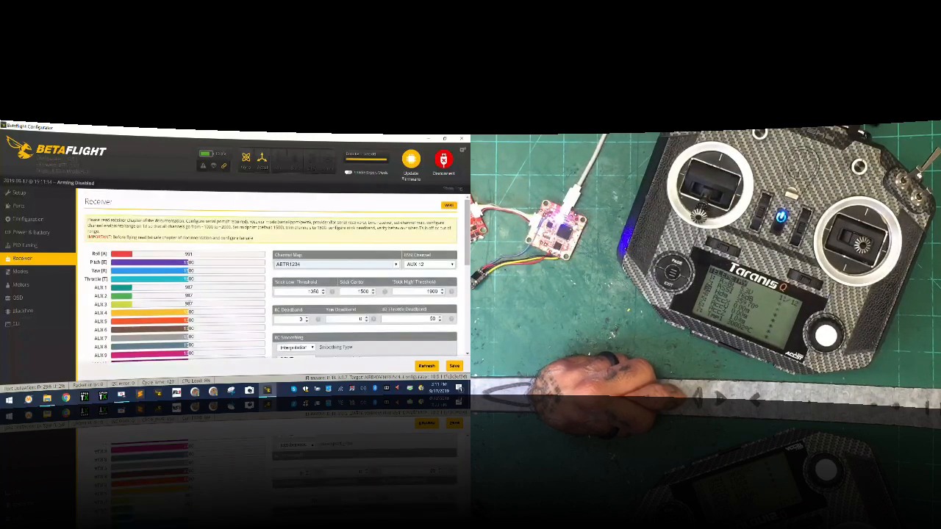
{"action": "left_click", "coordinate": [18, 191]}
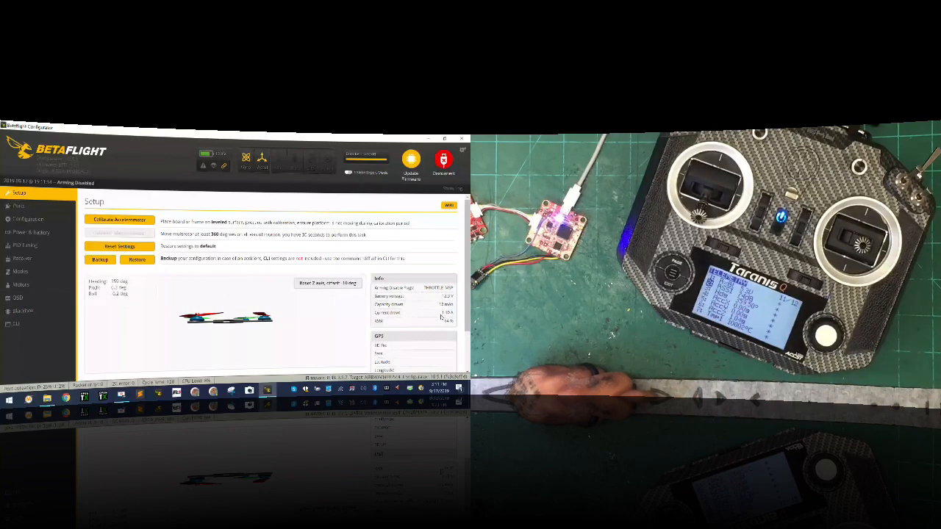
Enter the 'set rssi_scale' command in the CLI and submit it
{"action": "left_click", "coordinate": [15, 324]}
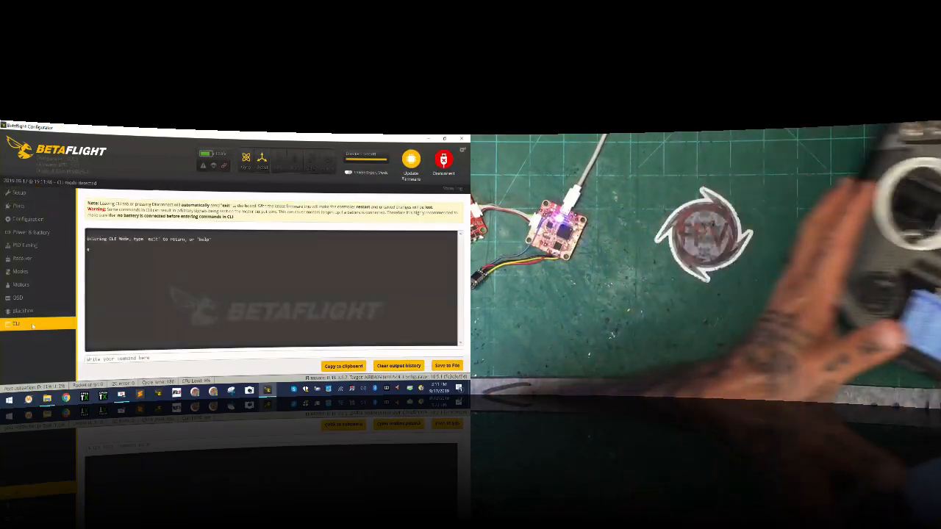
{"action": "type", "text": "set rss"}
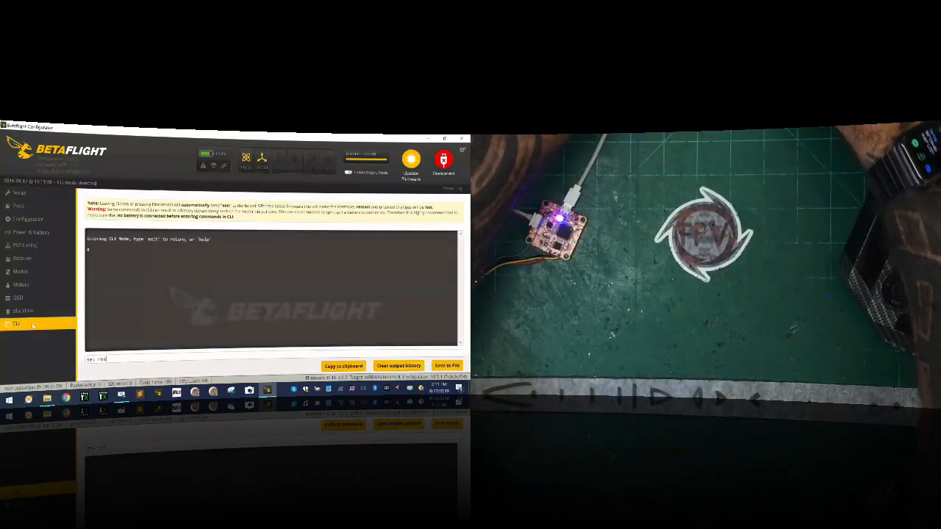
{"action": "key", "text": "Enter"}
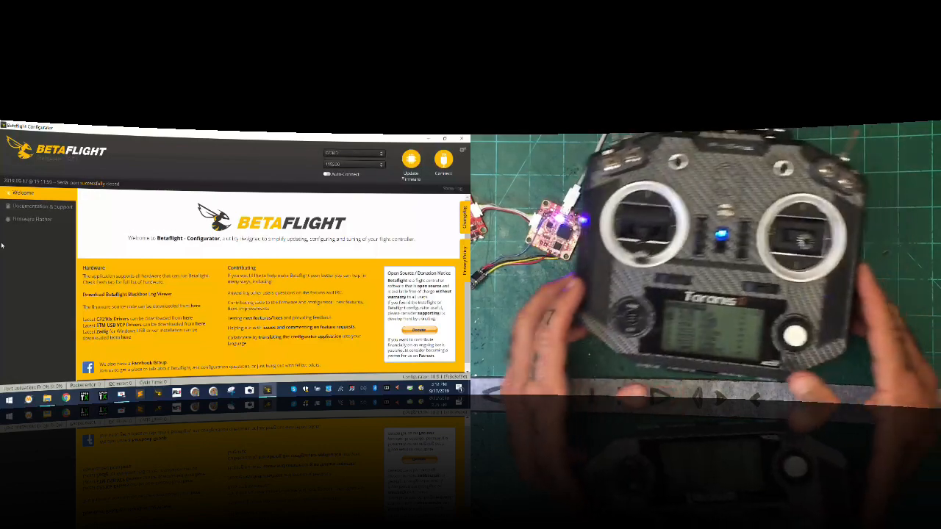
Reconnect to the flight controller to show its Setup overview again
{"action": "left_click", "coordinate": [441, 159]}
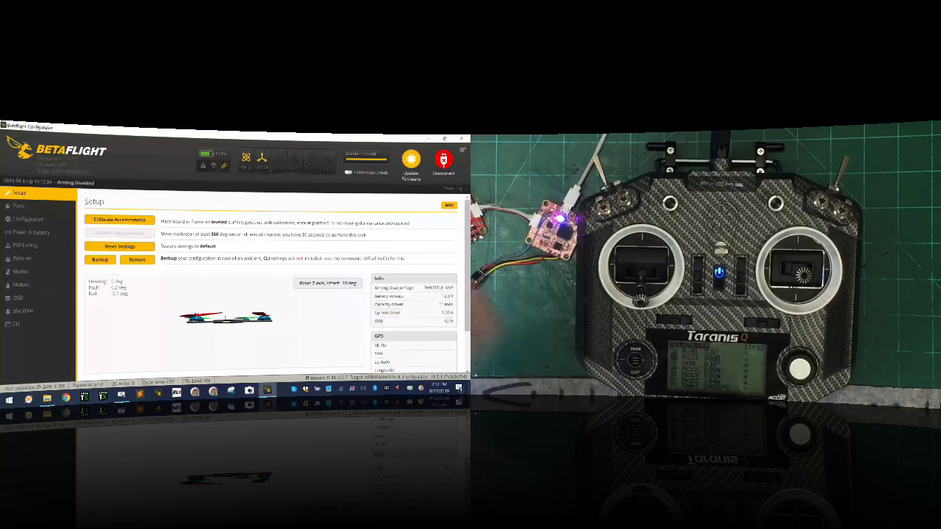
Enable the RSSI Value element in the OSD elements list
{"action": "left_click", "coordinate": [18, 297]}
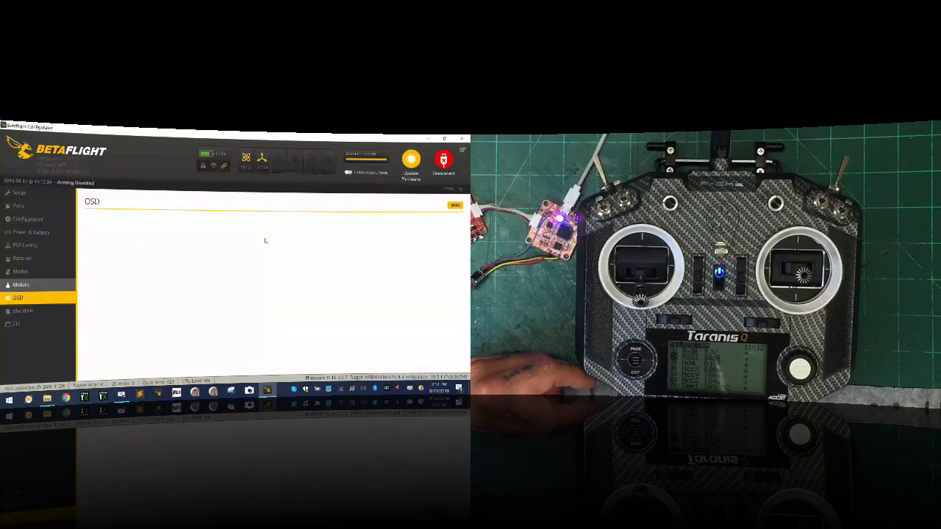
{"action": "left_click", "coordinate": [22, 297]}
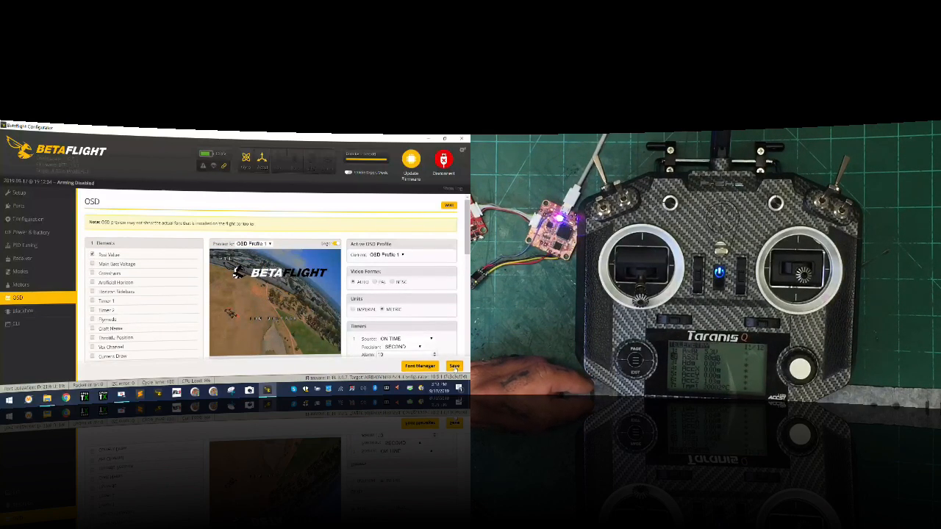
{"action": "left_click", "coordinate": [453, 365]}
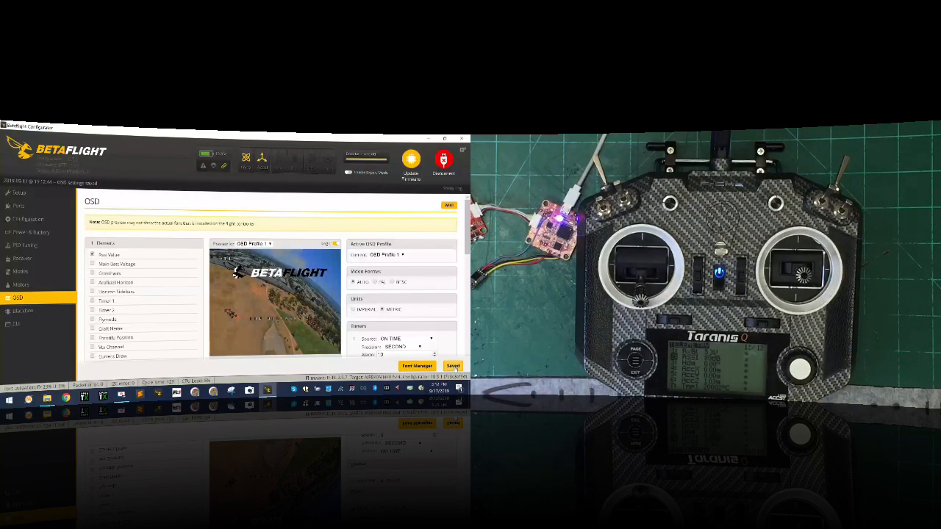